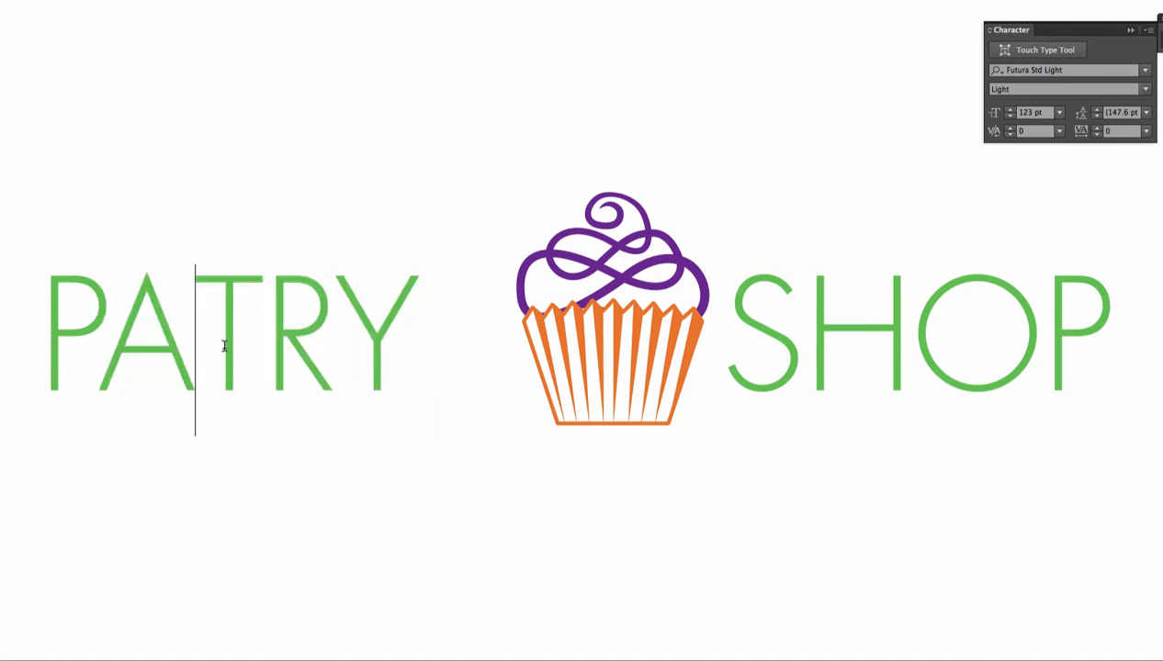
Insert the missing S between A and T so the logo reads PASTRY SHOP.
{"action": "type", "text": "D"}
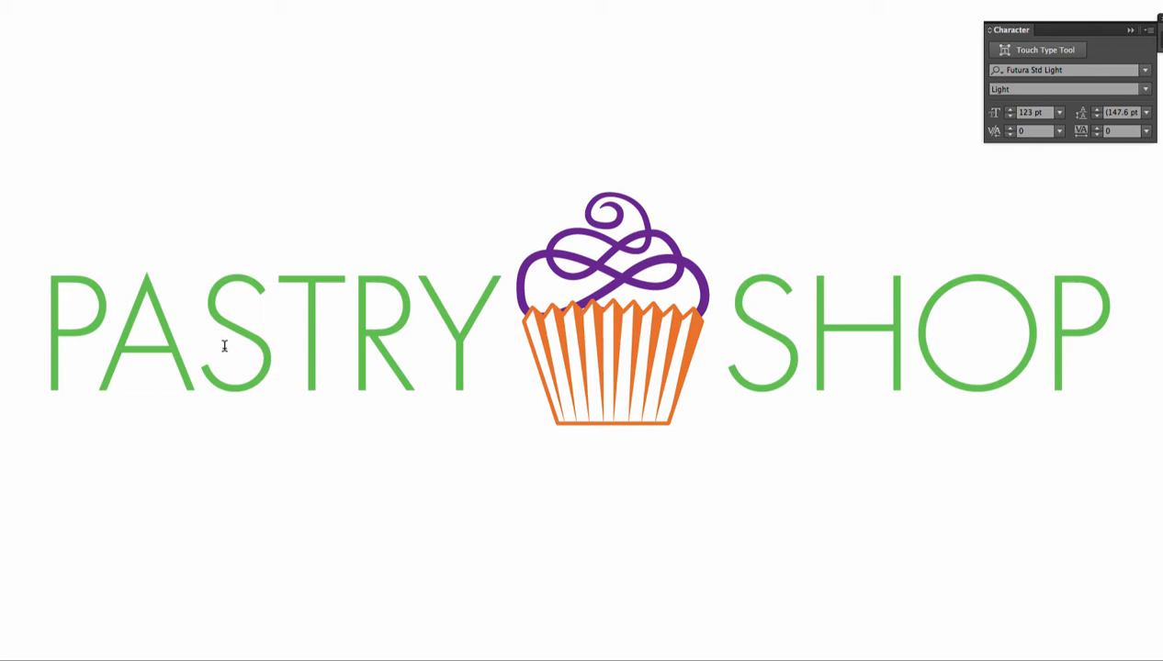
{"action": "mouse_move", "coordinate": [718, 289]}
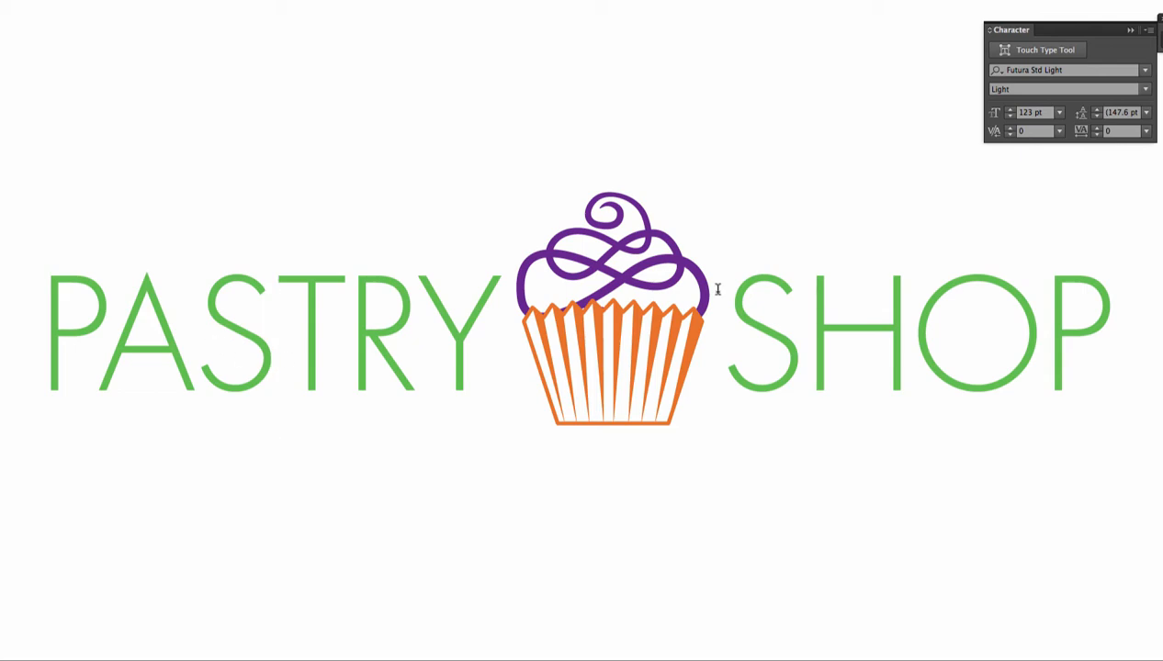
{"action": "left_click", "coordinate": [1061, 70]}
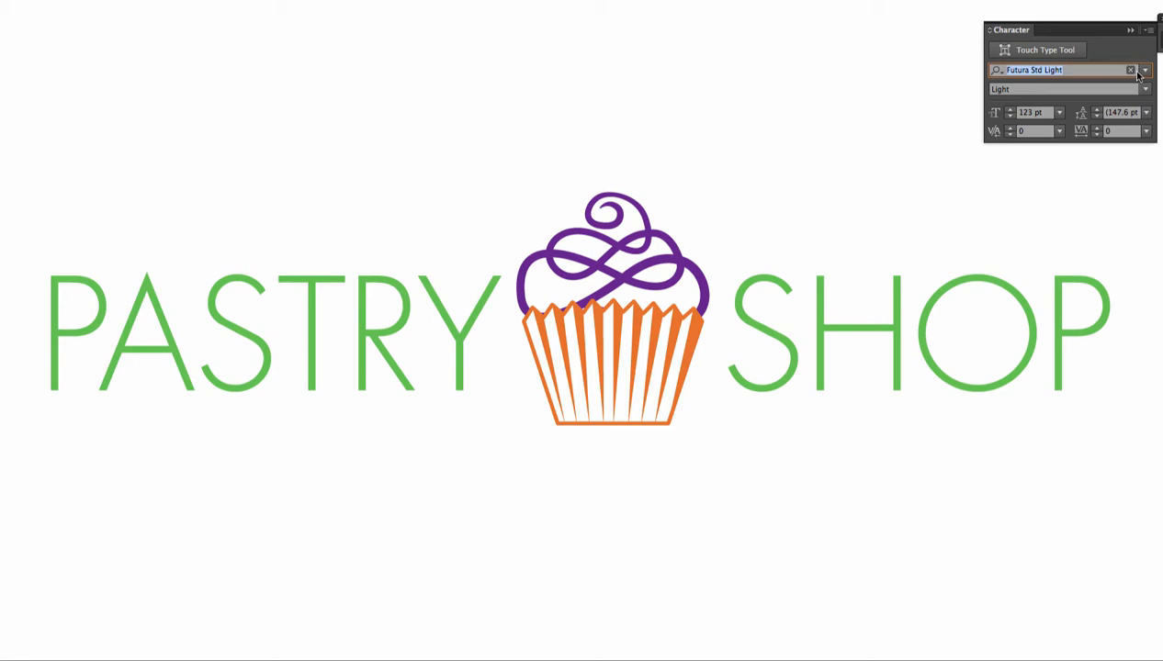
{"action": "left_click", "coordinate": [1145, 70]}
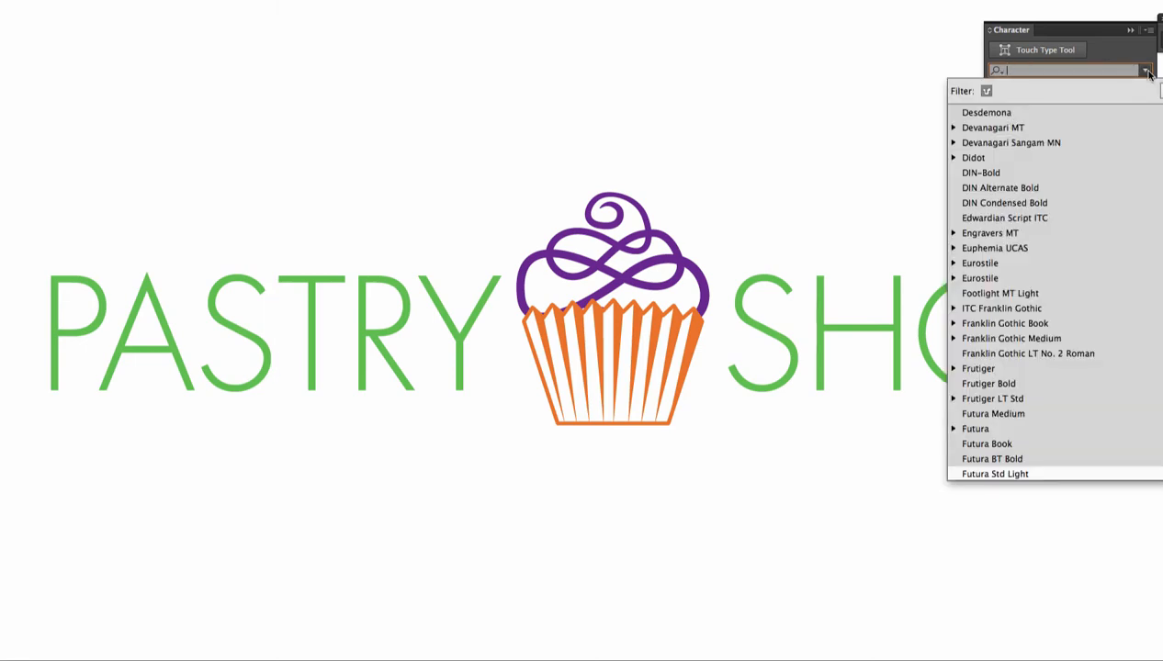
{"action": "left_click", "coordinate": [995, 473]}
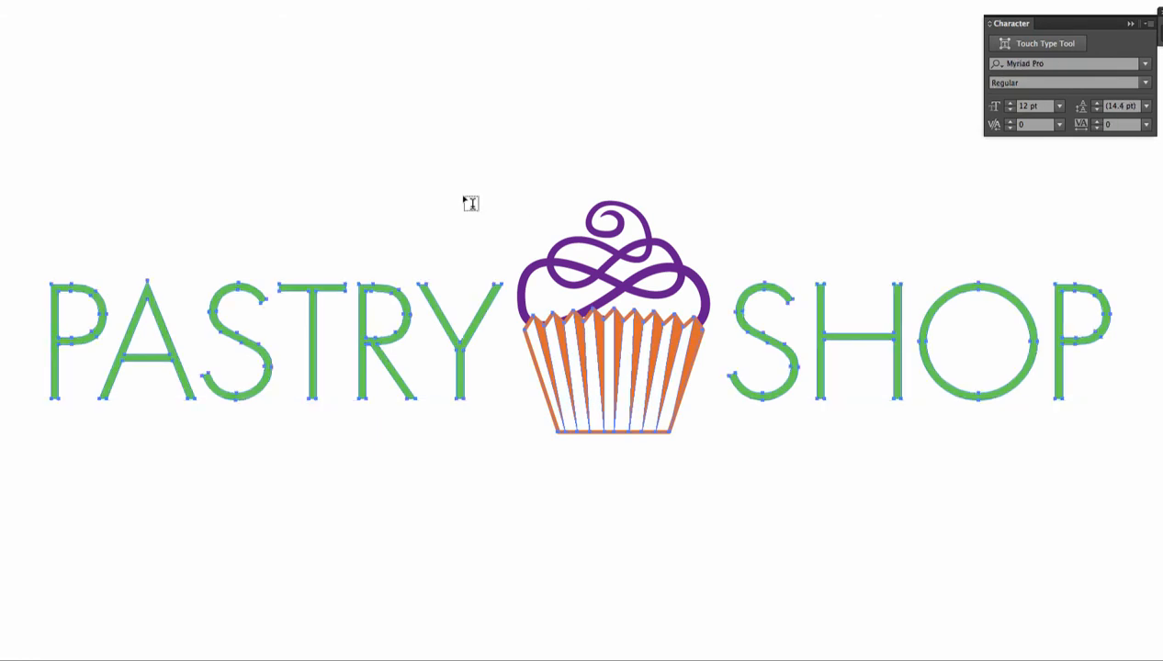
{"action": "mouse_move", "coordinate": [363, 371]}
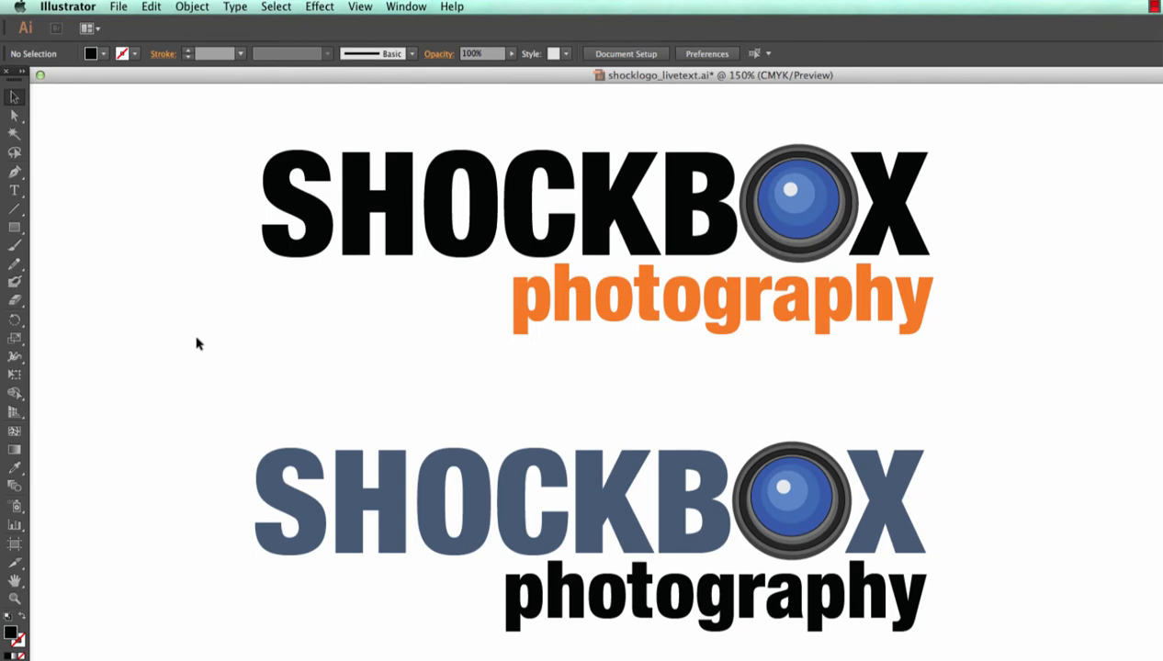
Unlock all SHOCKBOX logo objects, then select every object in the document.
{"action": "left_click", "coordinate": [191, 7]}
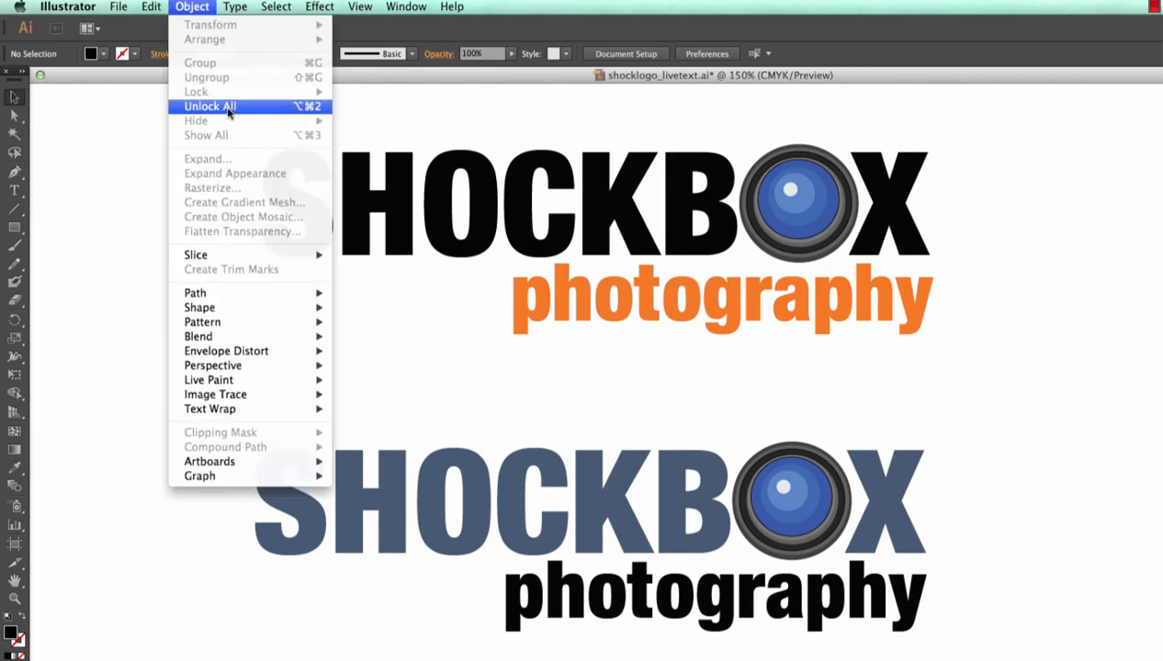
{"action": "left_click", "coordinate": [210, 107]}
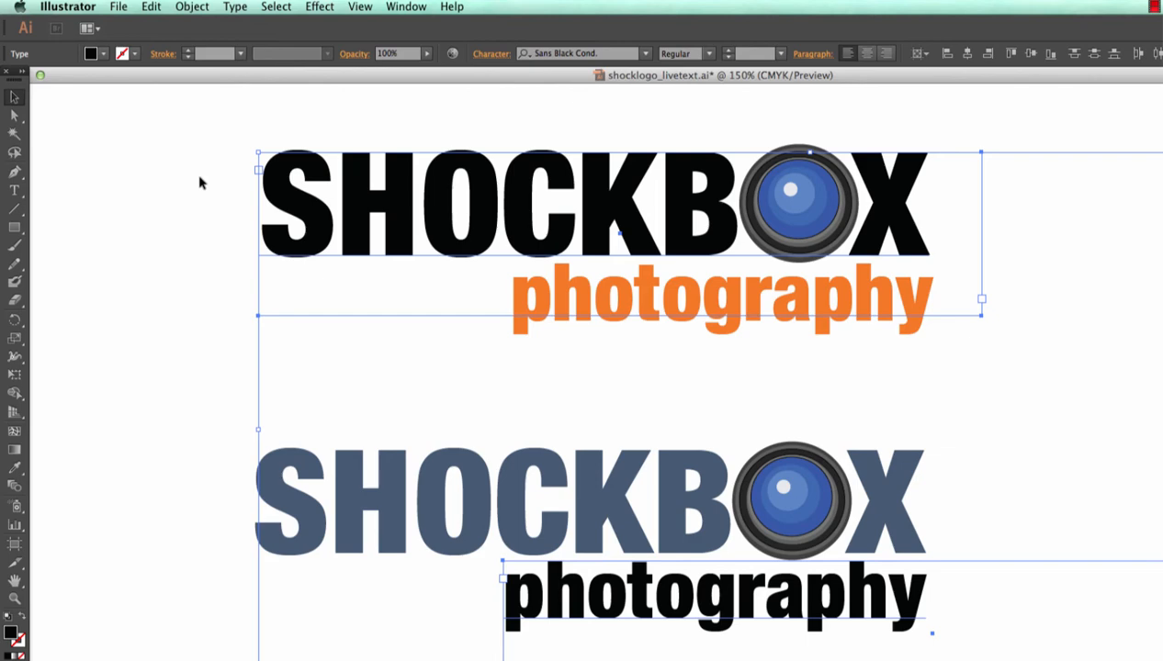
{"action": "left_click", "coordinate": [275, 7]}
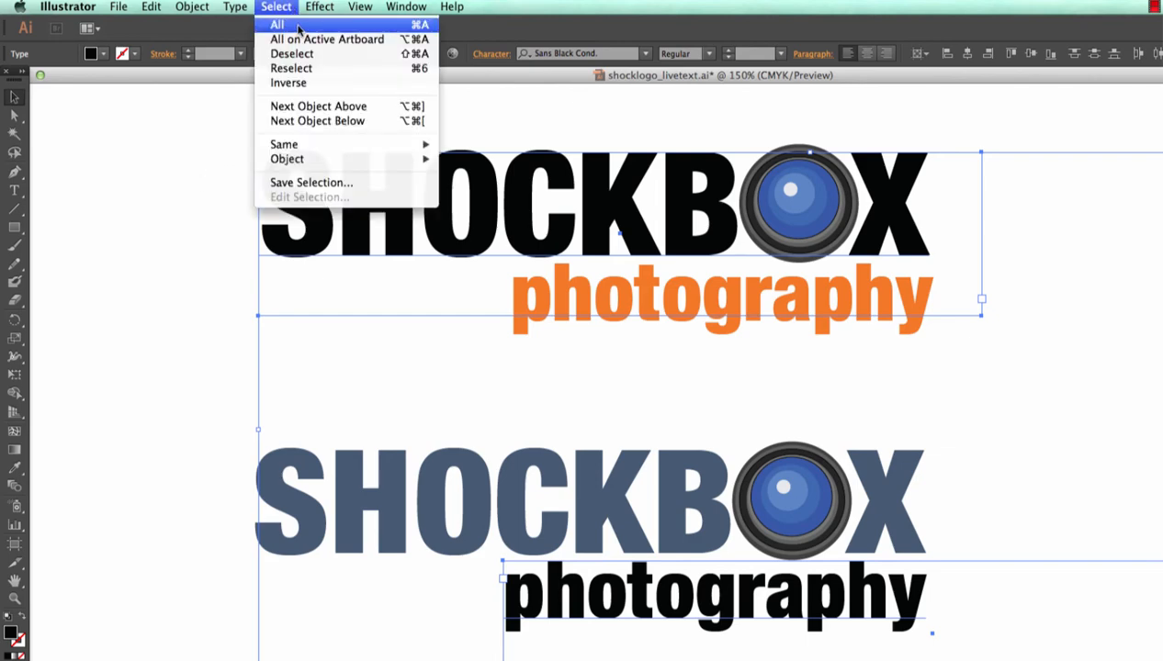
{"action": "left_click", "coordinate": [276, 24]}
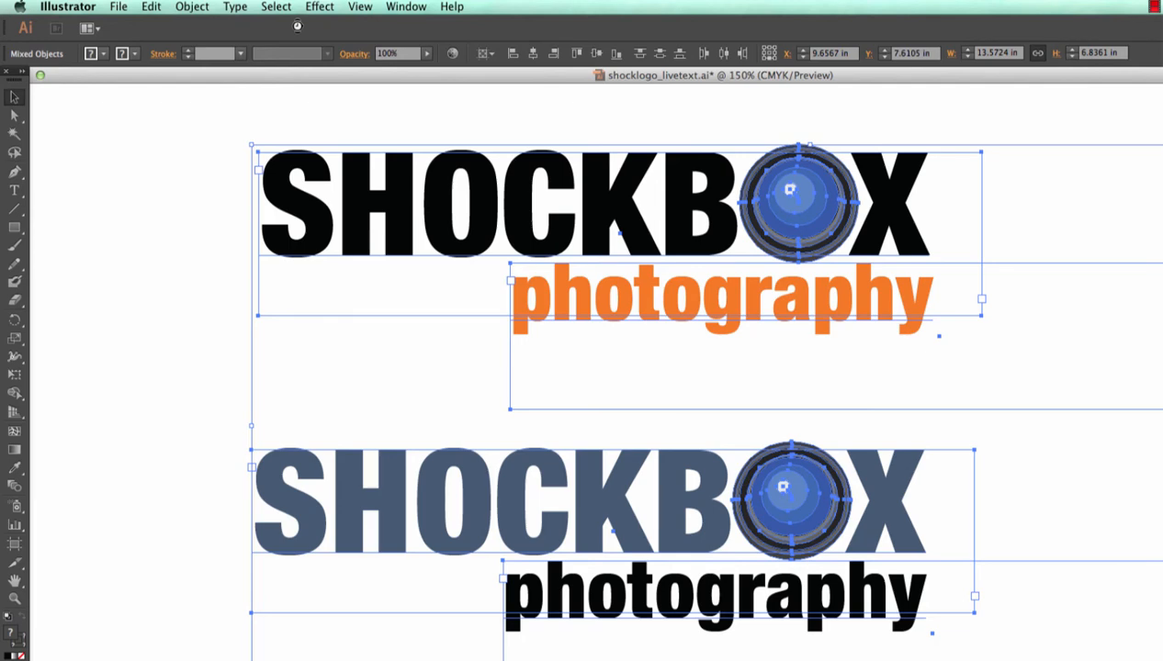
{"action": "mouse_move", "coordinate": [386, 29]}
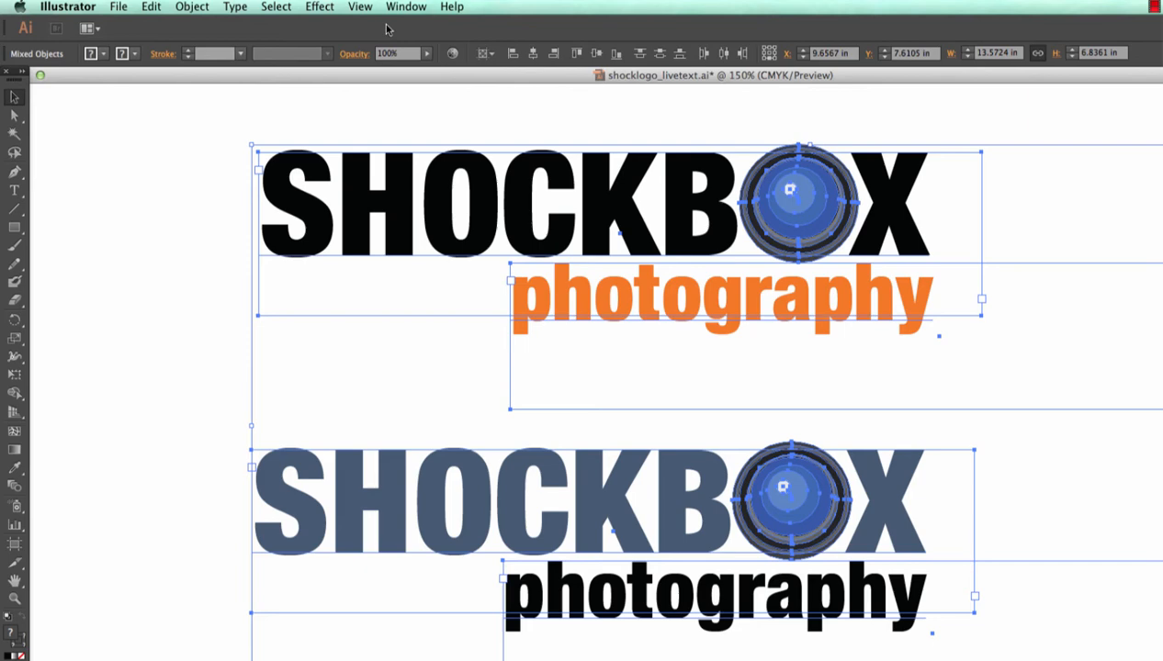
Convert the SHOCKBOX logo text to outlines and check Find Font for remaining fonts.
{"action": "left_click", "coordinate": [235, 6]}
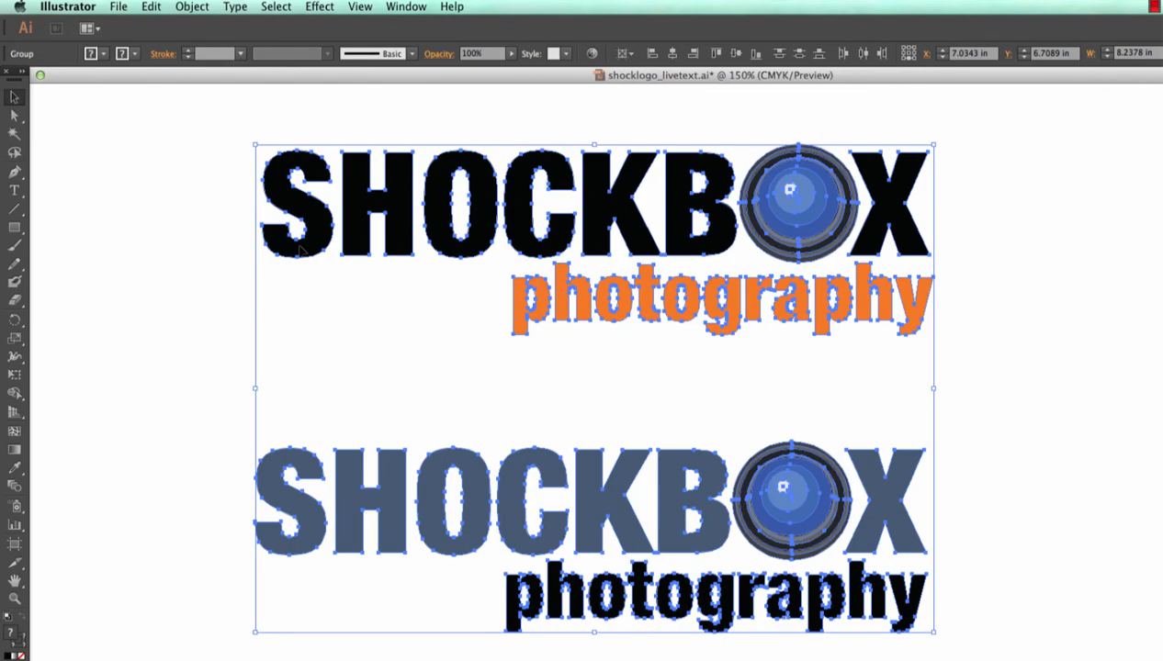
{"action": "mouse_move", "coordinate": [242, 24]}
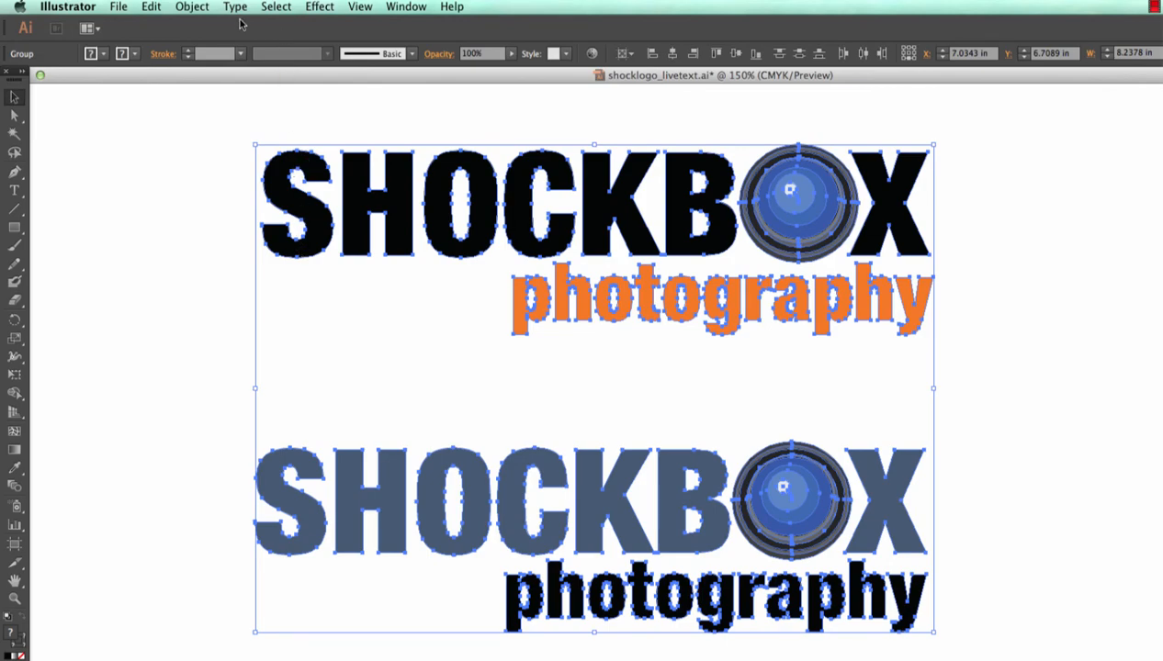
{"action": "left_click", "coordinate": [234, 6]}
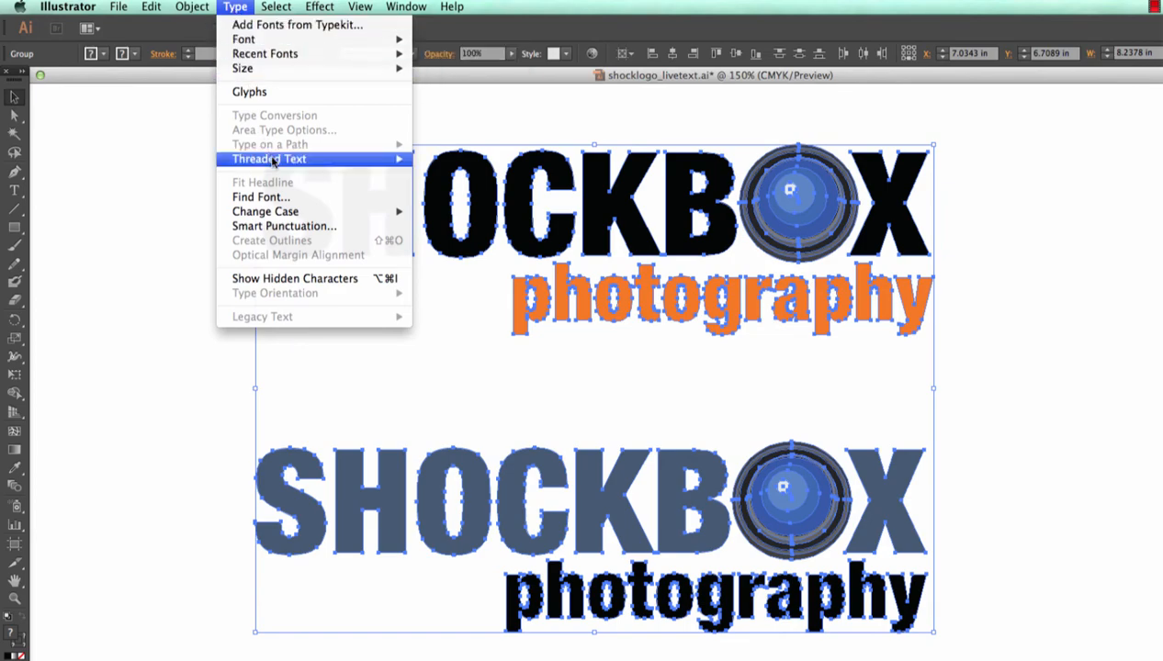
{"action": "left_click", "coordinate": [261, 197]}
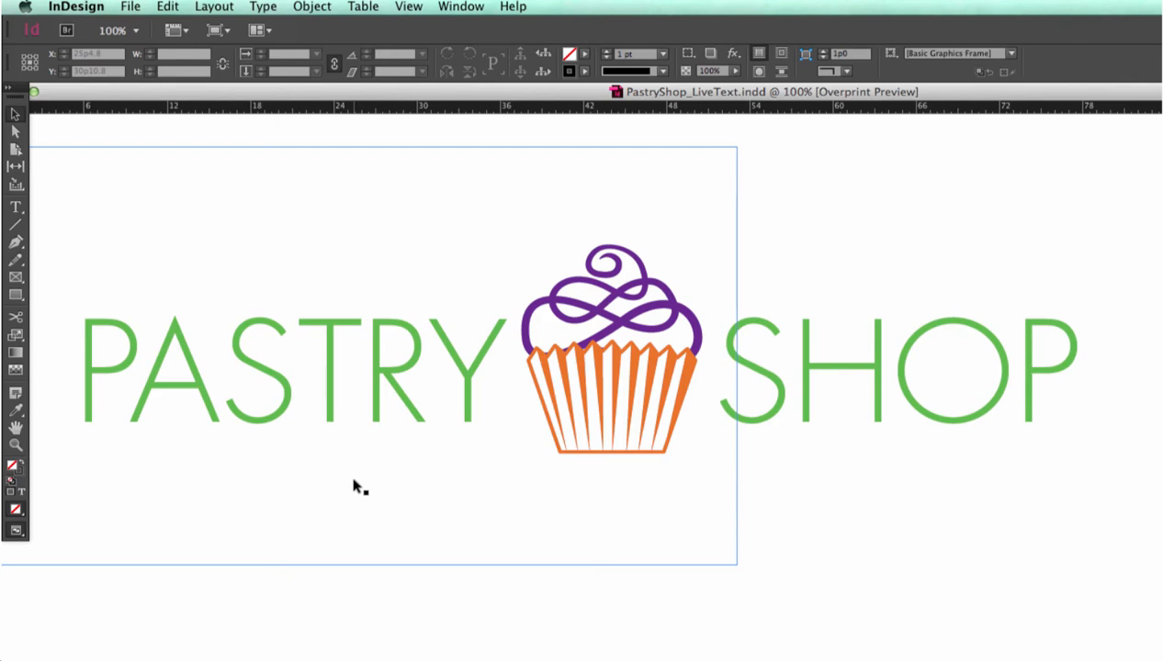
Check the Object menu, then select all the PASTRY SHOP lettering and cupcake artwork.
{"action": "left_click", "coordinate": [312, 6]}
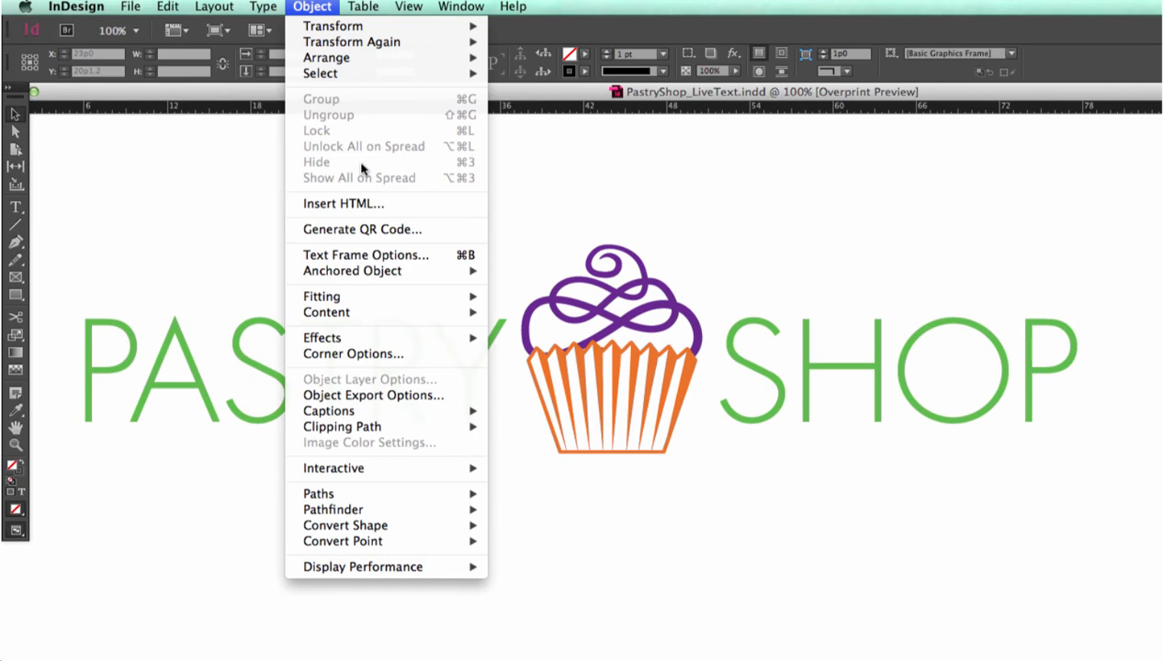
{"action": "mouse_move", "coordinate": [373, 153]}
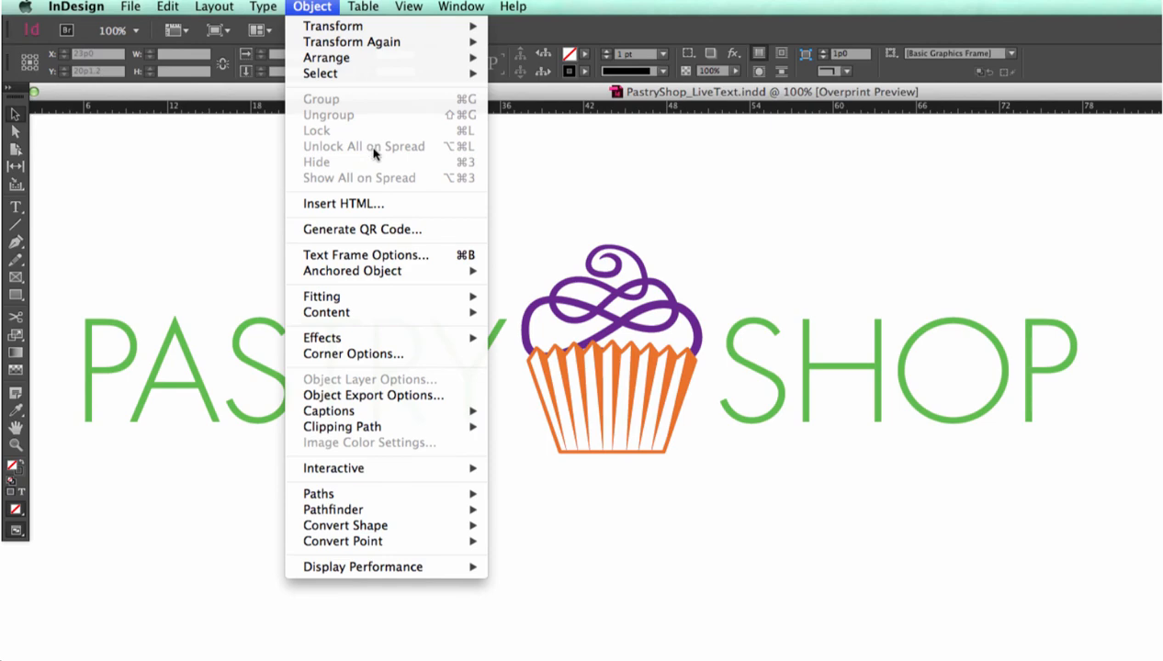
{"action": "mouse_move", "coordinate": [429, 156]}
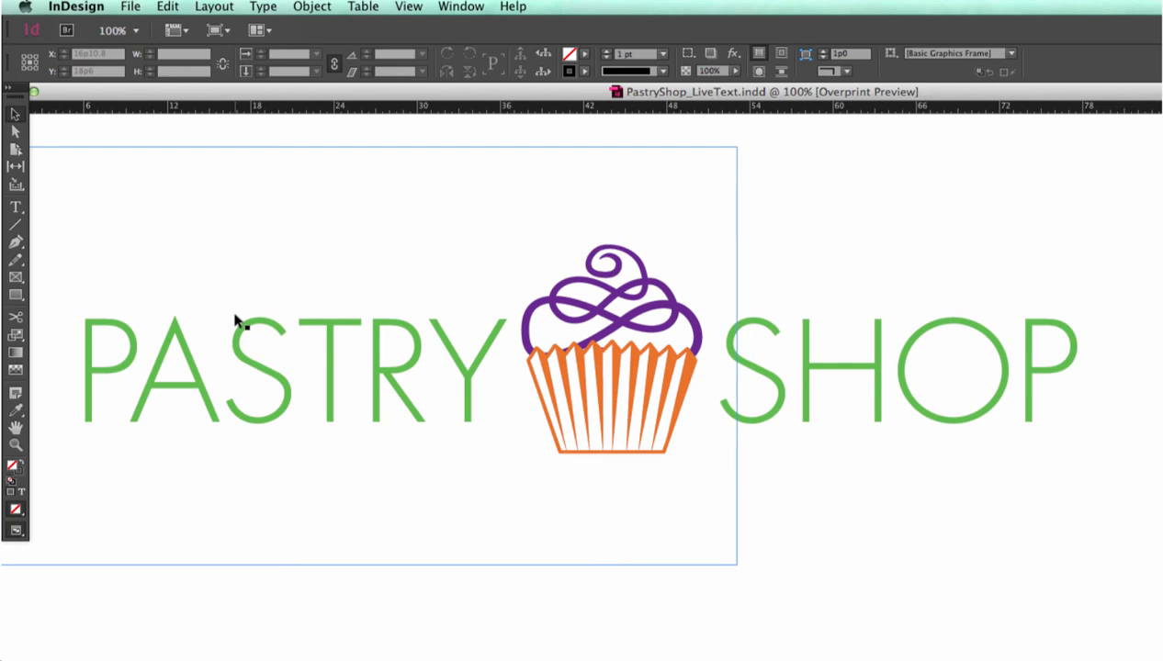
{"action": "left_click", "coordinate": [167, 6]}
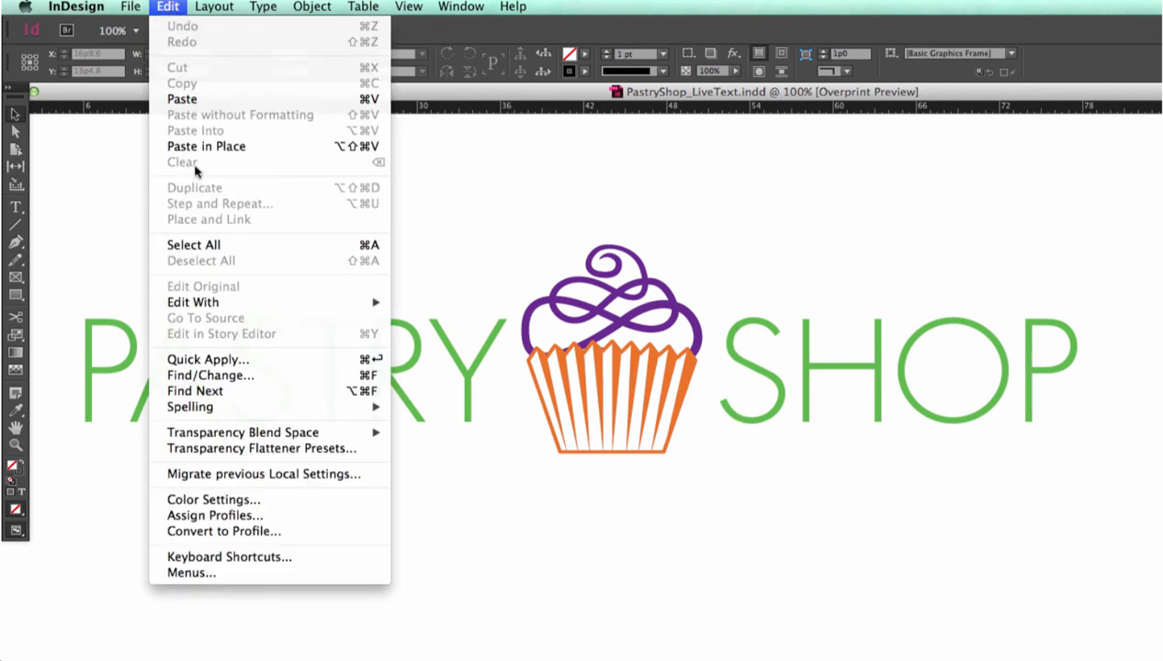
{"action": "mouse_move", "coordinate": [193, 246]}
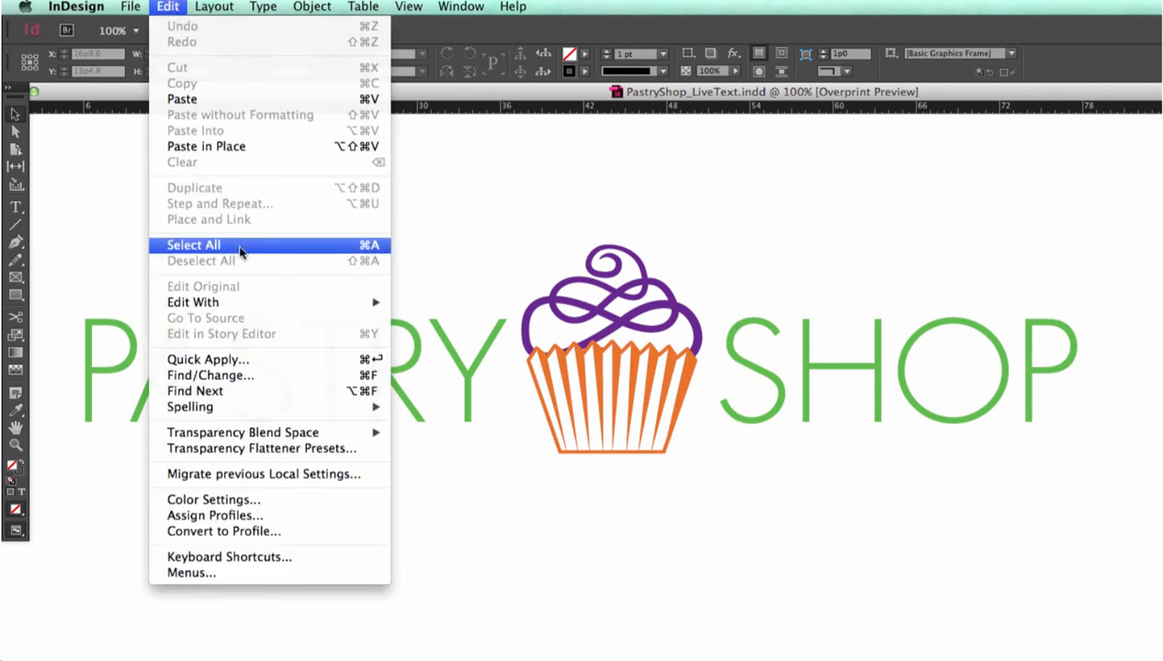
{"action": "left_click", "coordinate": [193, 245]}
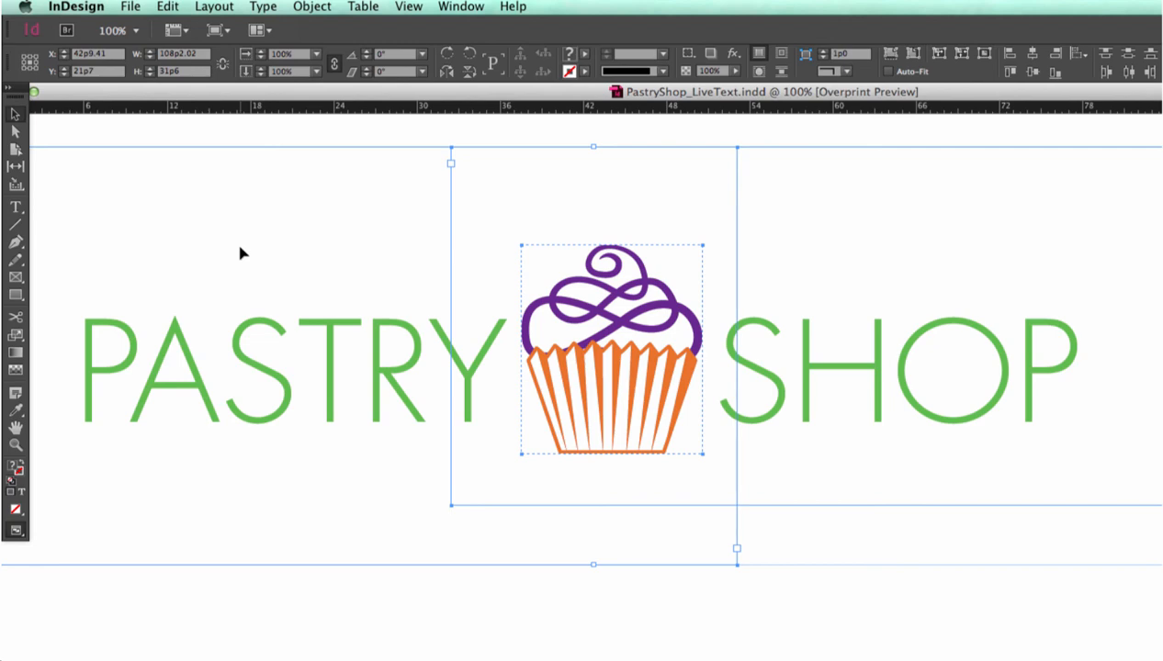
Browse the Type menu and reopen it with the PASTRY SHOP lettering still live.
{"action": "left_click", "coordinate": [263, 7]}
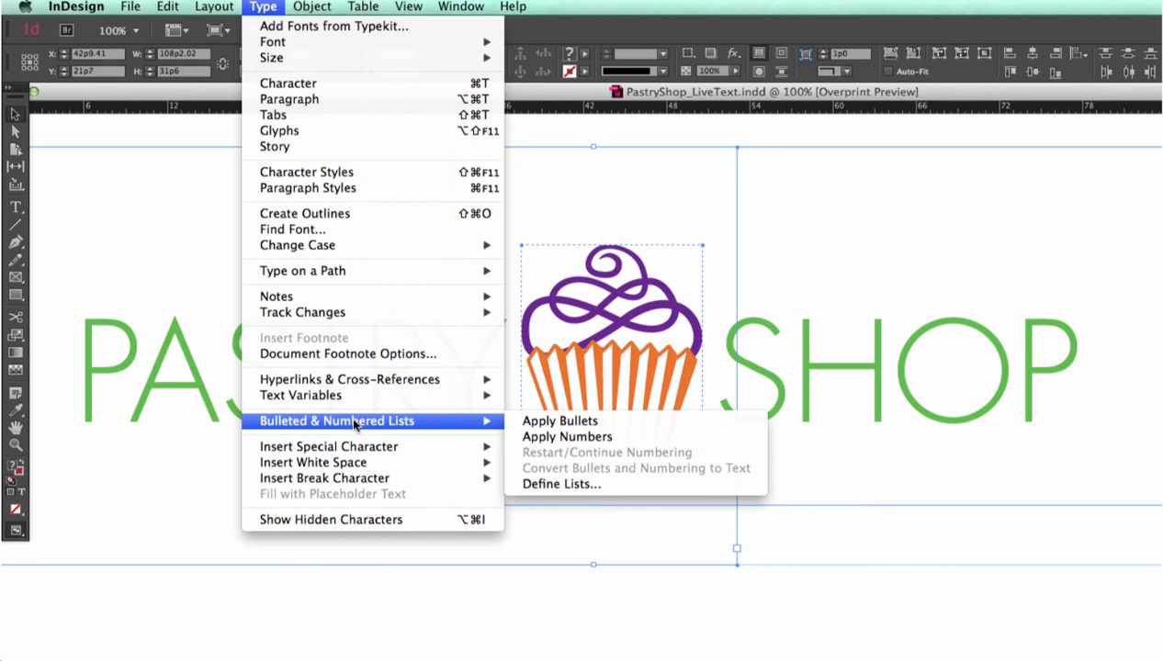
{"action": "mouse_move", "coordinate": [627, 474]}
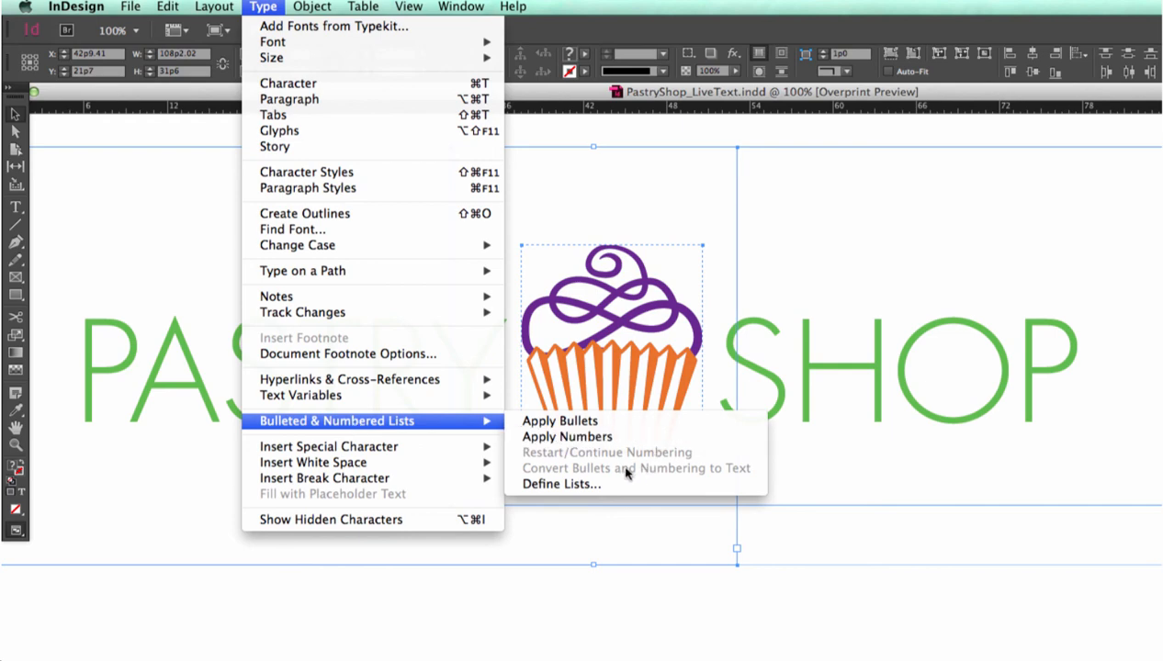
{"action": "mouse_move", "coordinate": [611, 471]}
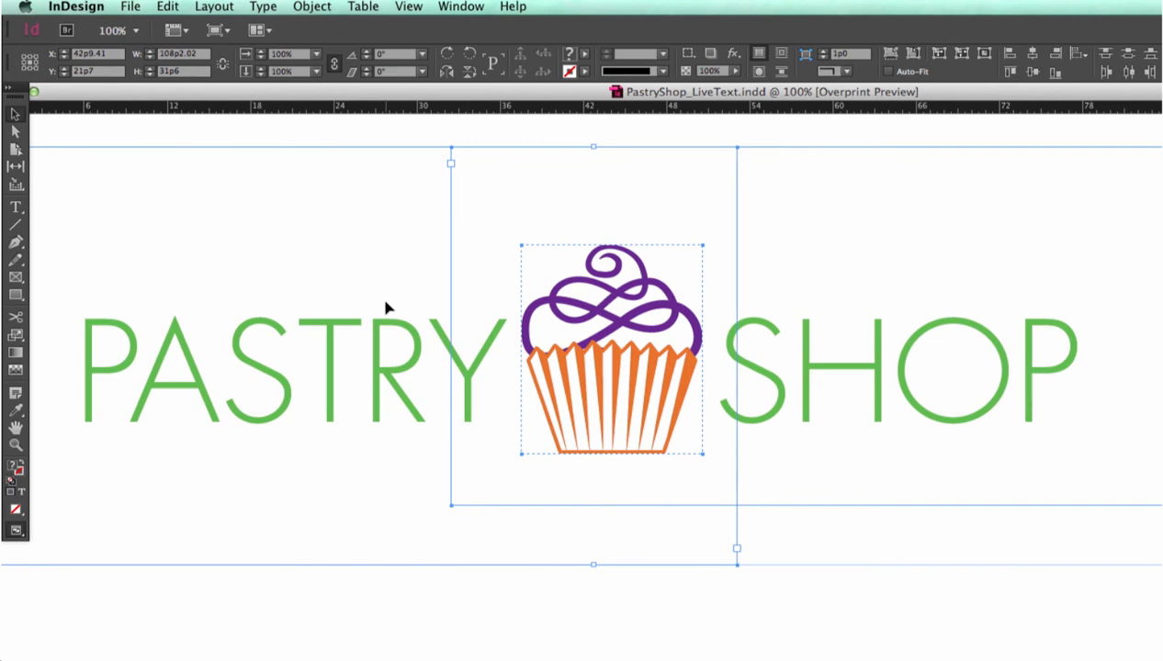
{"action": "left_click", "coordinate": [262, 7]}
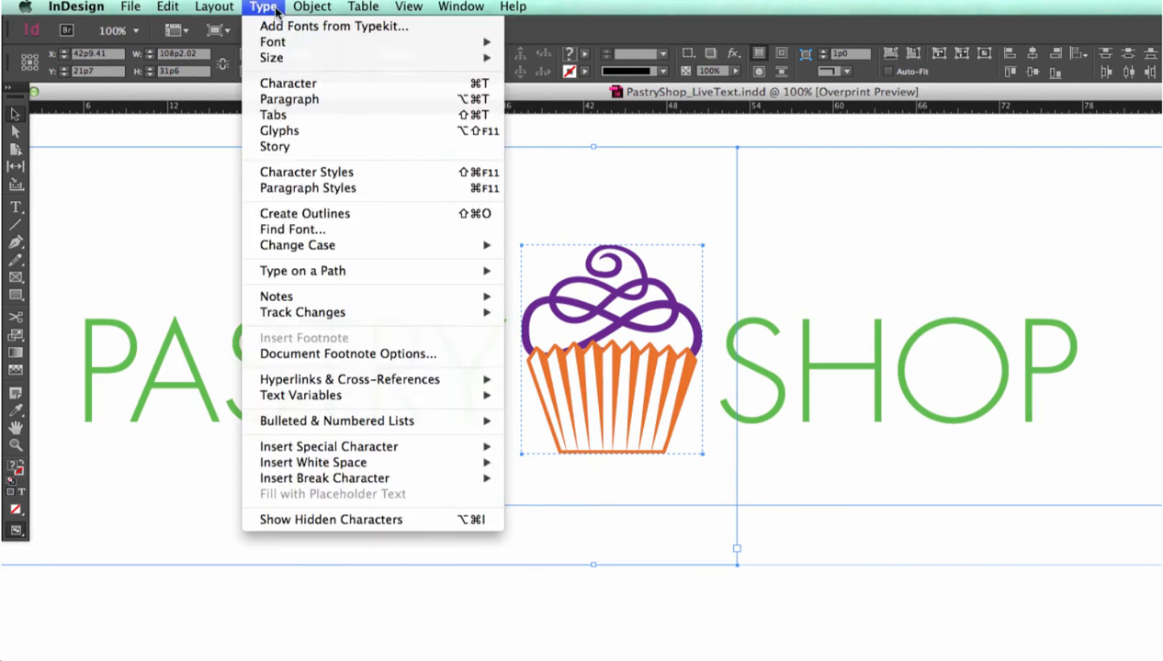
Outline the PASTRY SHOP lettering and confirm Find Font lists 0 fonts.
{"action": "left_click", "coordinate": [304, 213]}
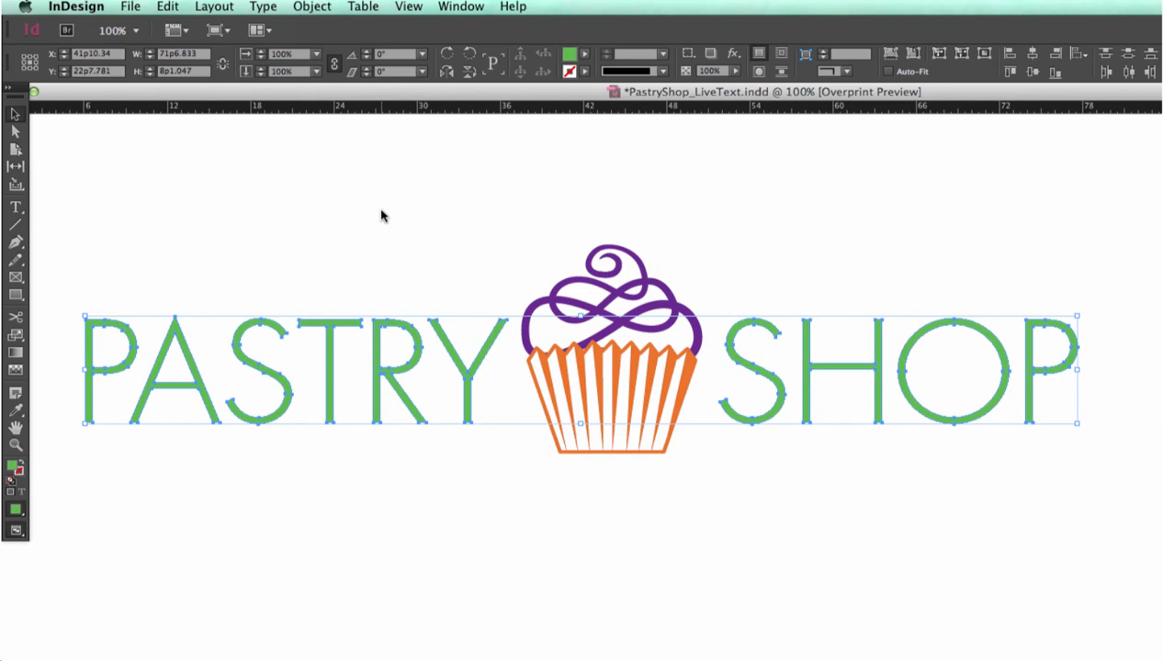
{"action": "left_click", "coordinate": [263, 6]}
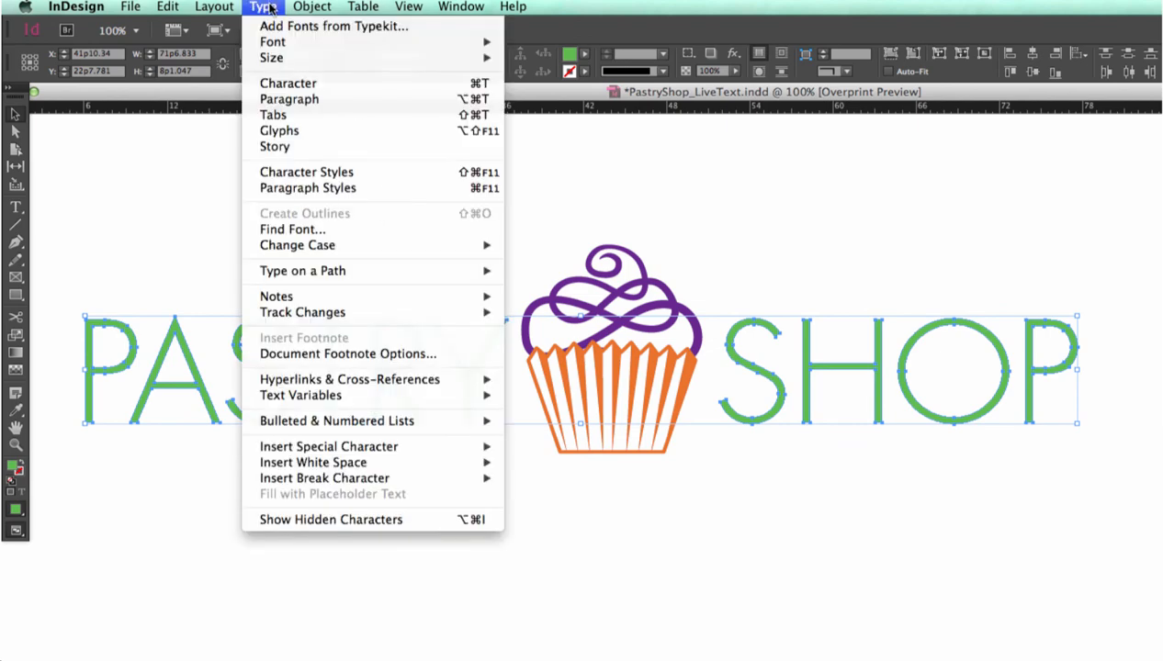
{"action": "left_click", "coordinate": [293, 229]}
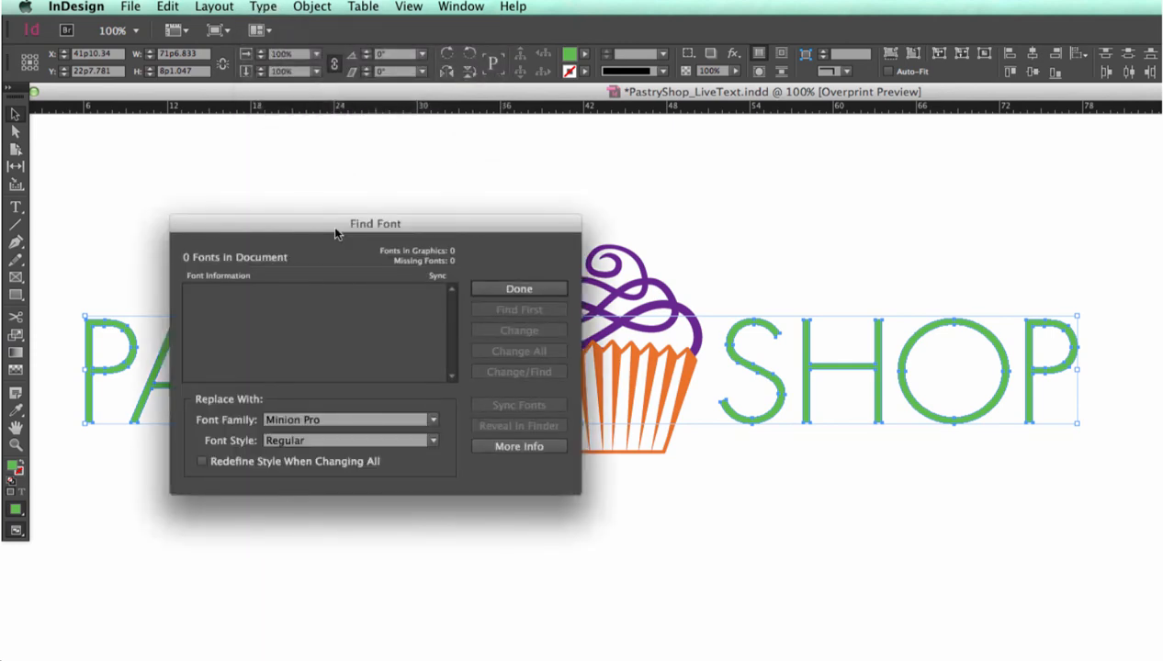
{"action": "mouse_move", "coordinate": [265, 376]}
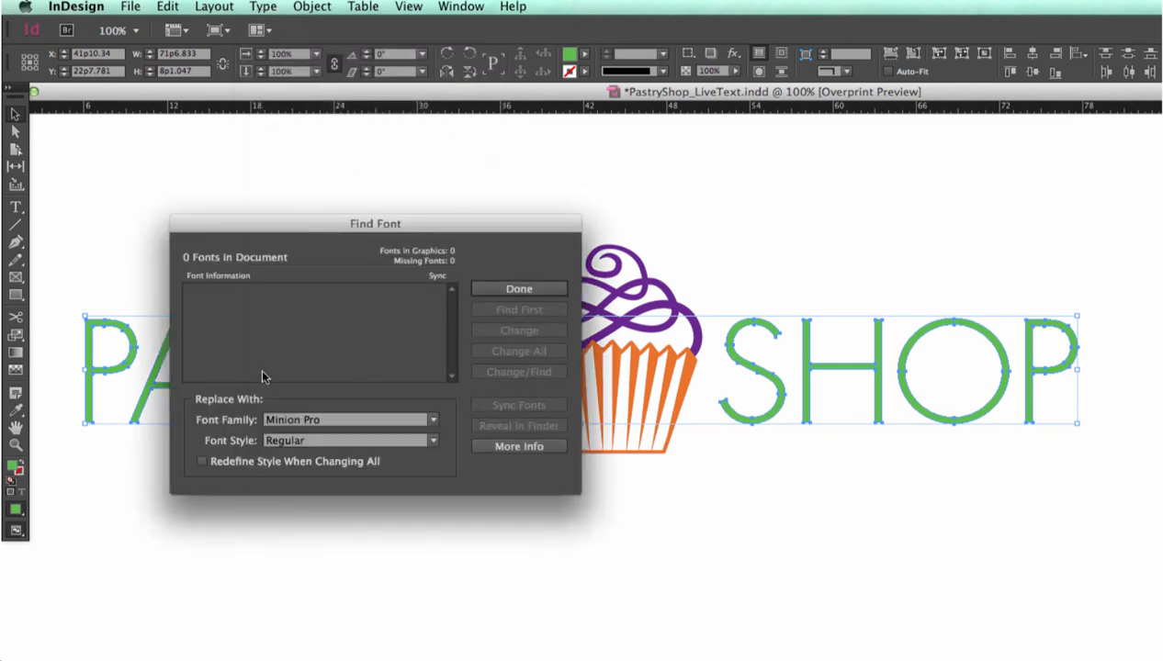